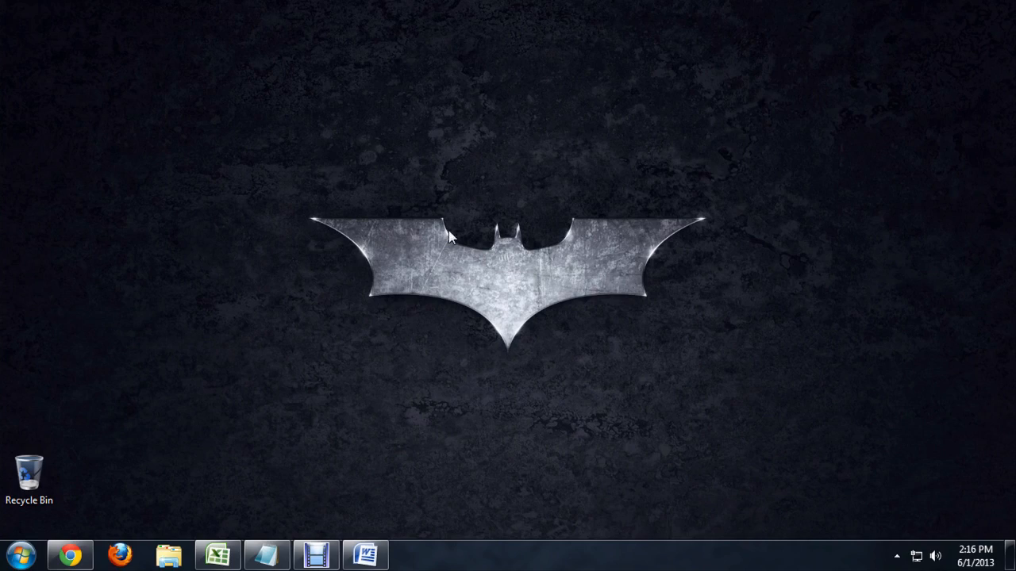
Step: Show the desktop shortcut menu from an empty area of the desktop
right_click(841, 228)
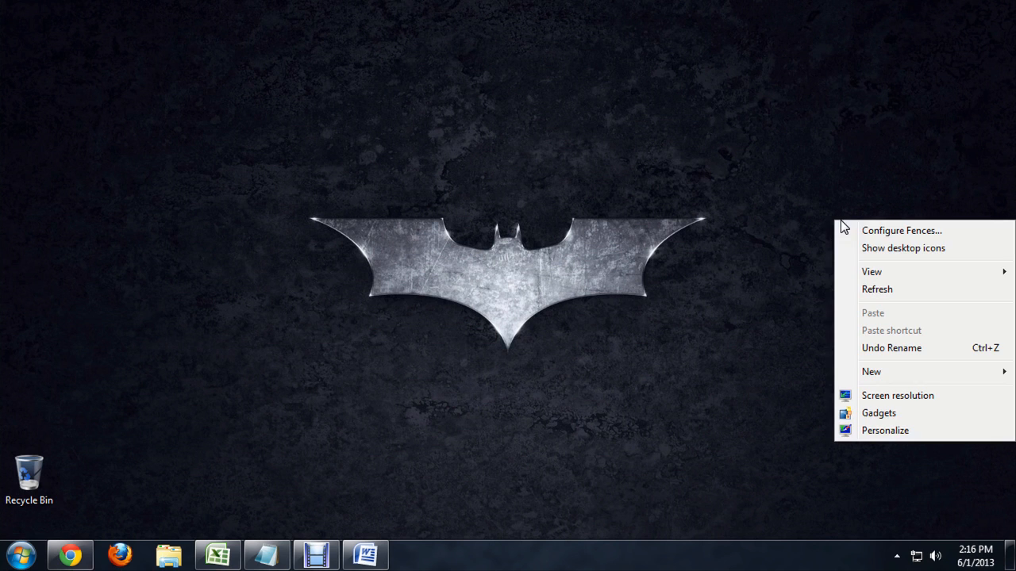
mouse_move(879, 412)
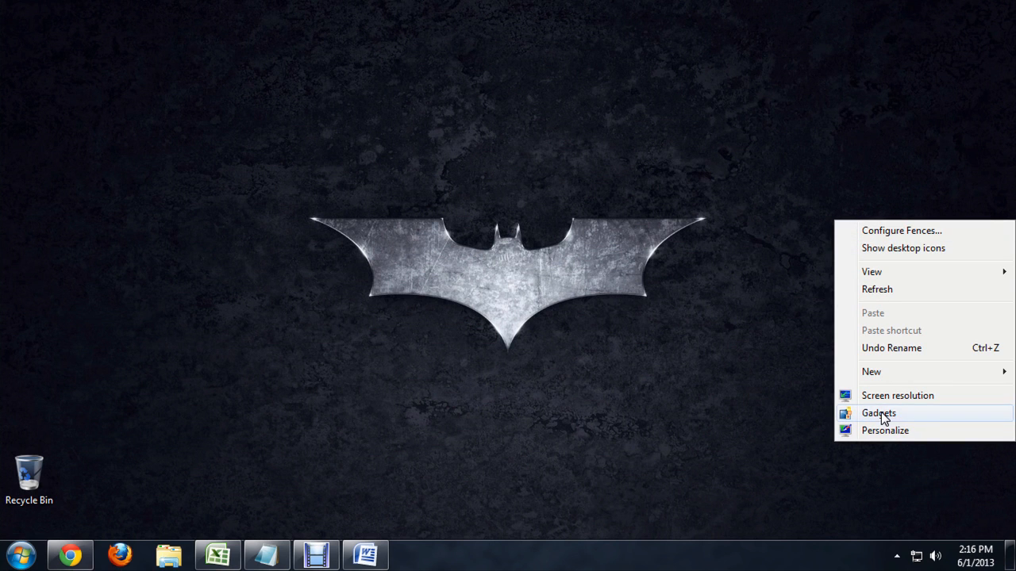
Step: Choose Gadgets to list the installed desktop gadgets (Calendar, Clock, CPU Meter, Weather)
left_click(878, 412)
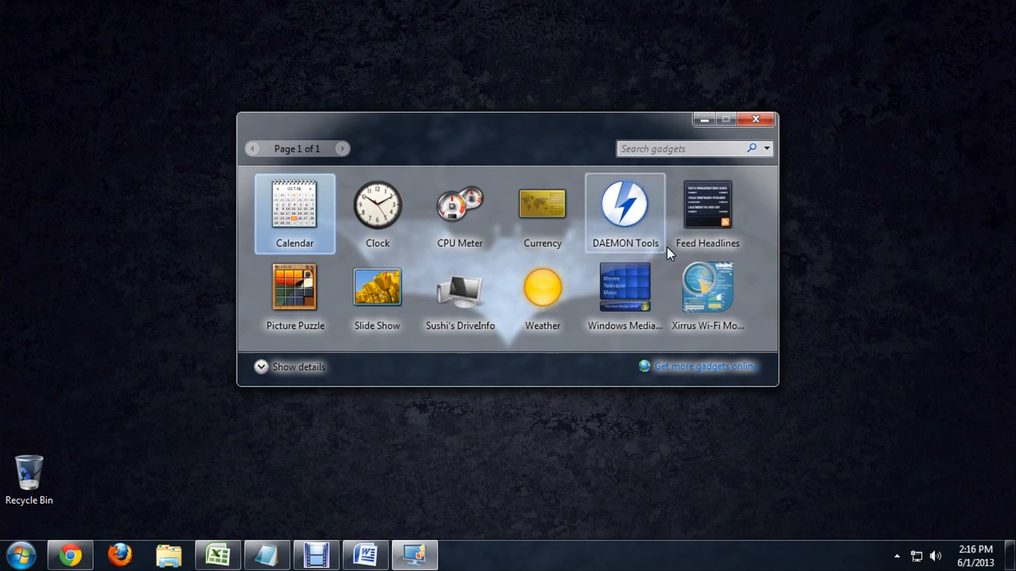
mouse_move(626, 294)
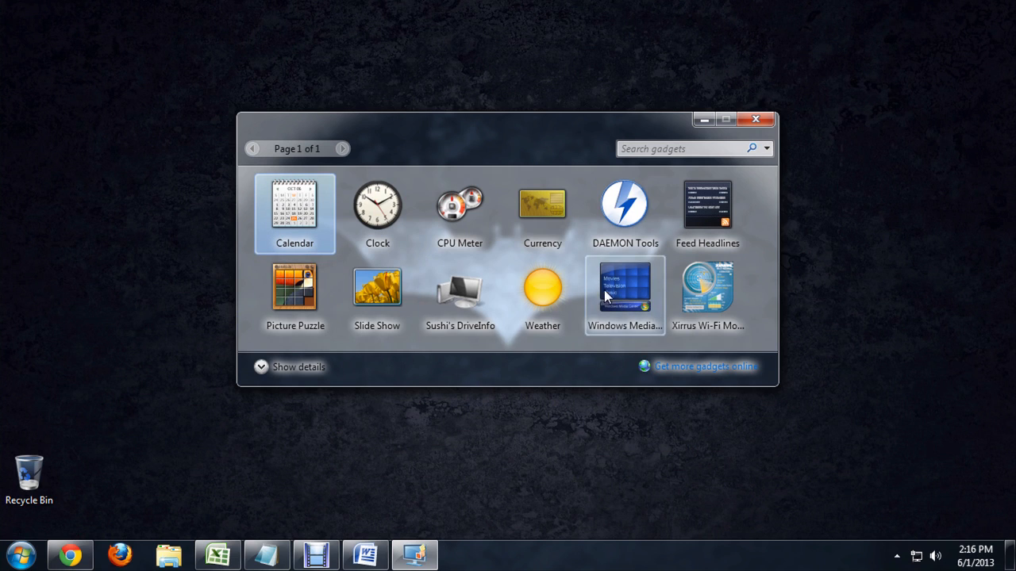
mouse_move(378, 207)
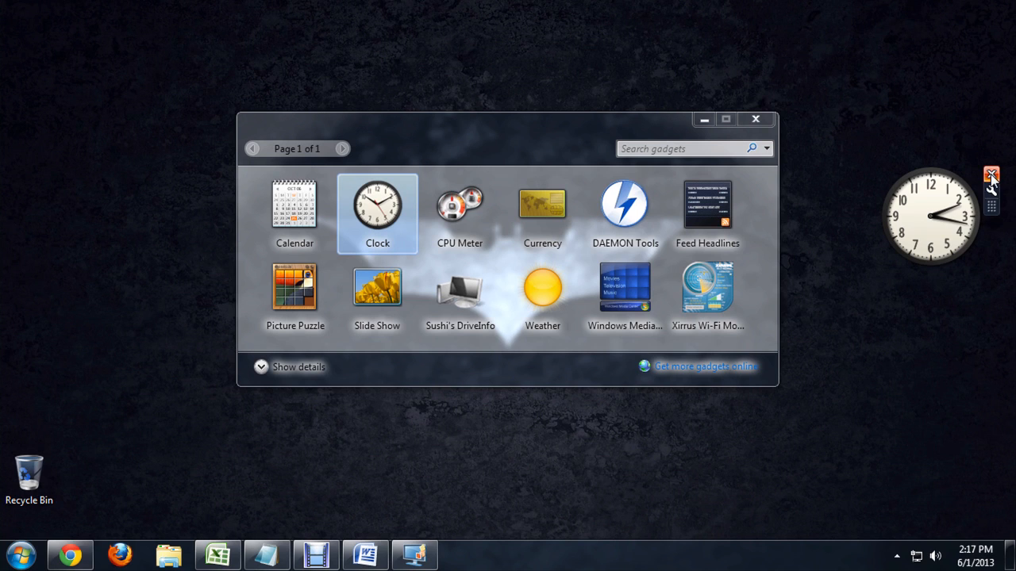
mouse_move(991, 207)
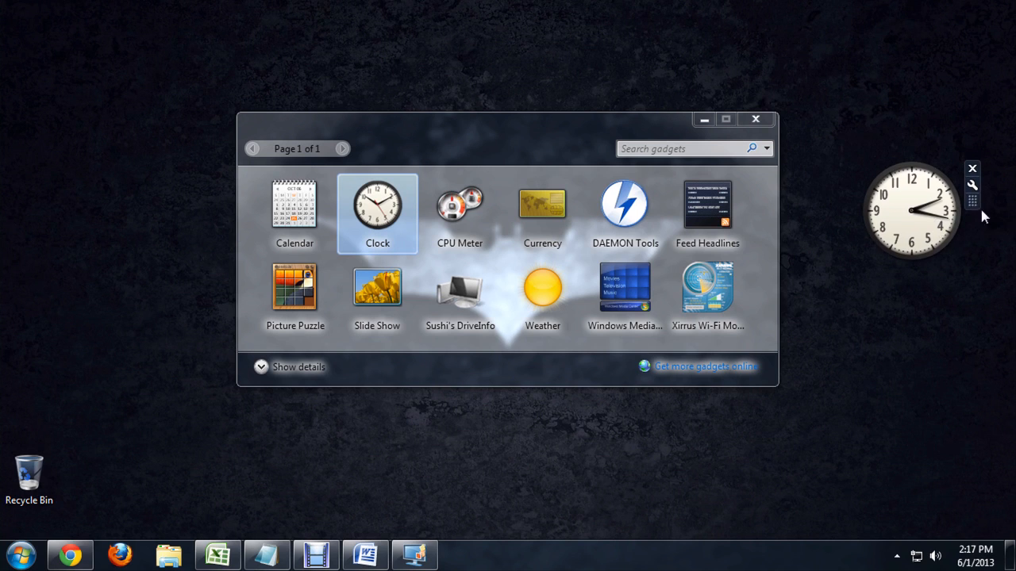
mouse_move(1007, 200)
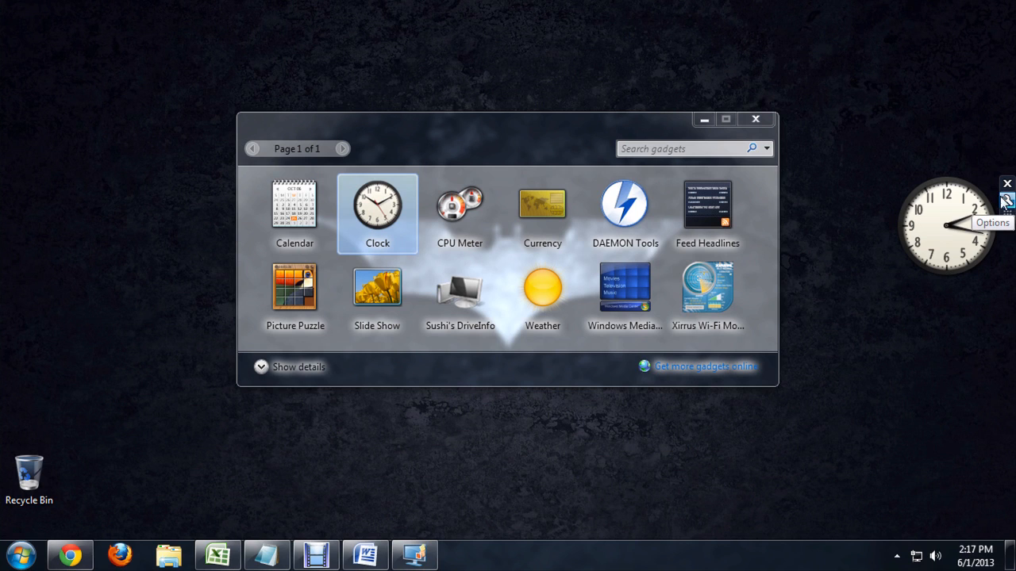
Step: Show the Clock gadget's options and advance to clock face 3 of 8
left_click(1007, 200)
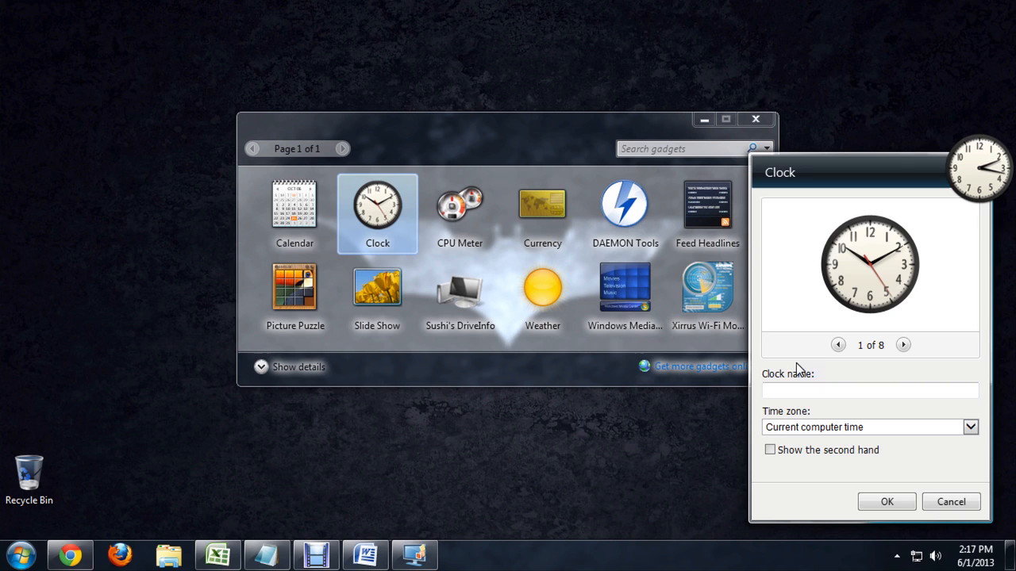
left_click(902, 345)
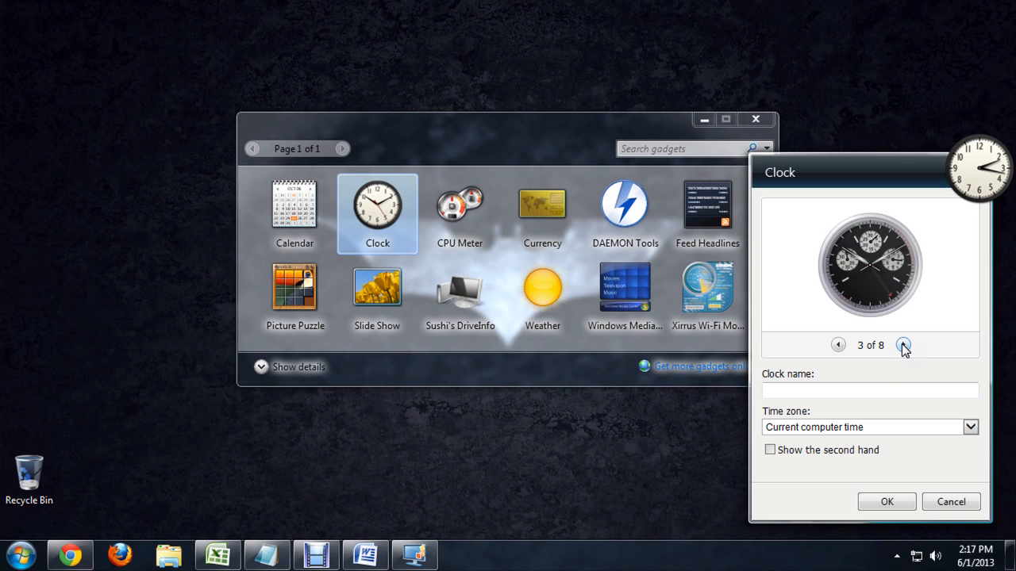